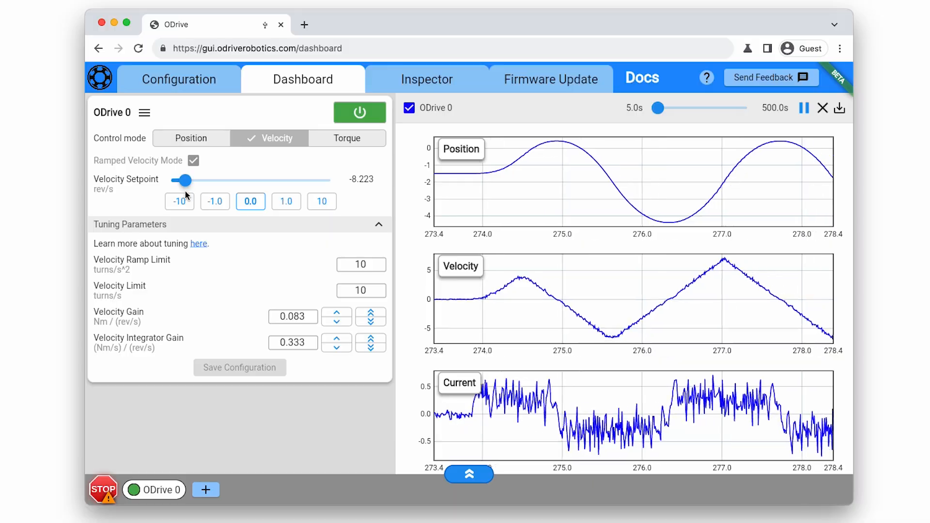
Raise the velocity setpoint to 10 rev/s, then reverse it to -10 rev/s.
drag(182, 181, 291, 181)
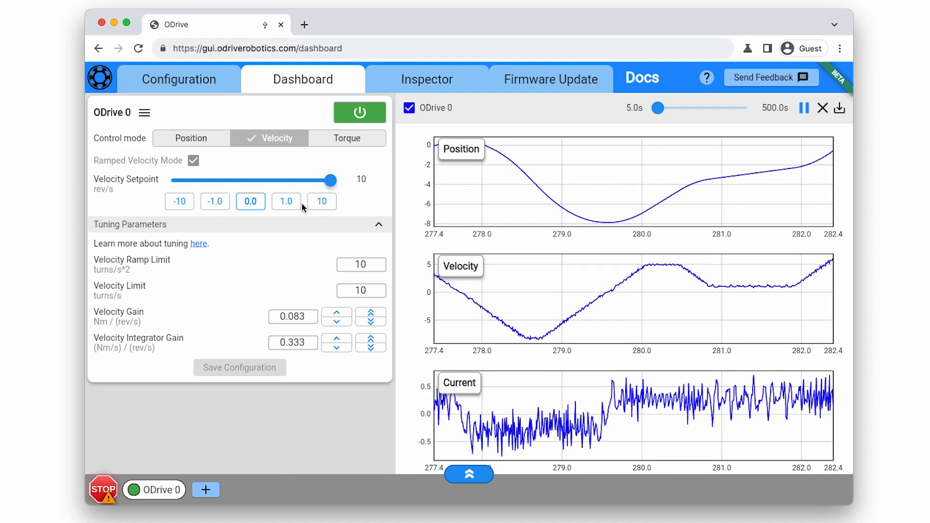
click(179, 201)
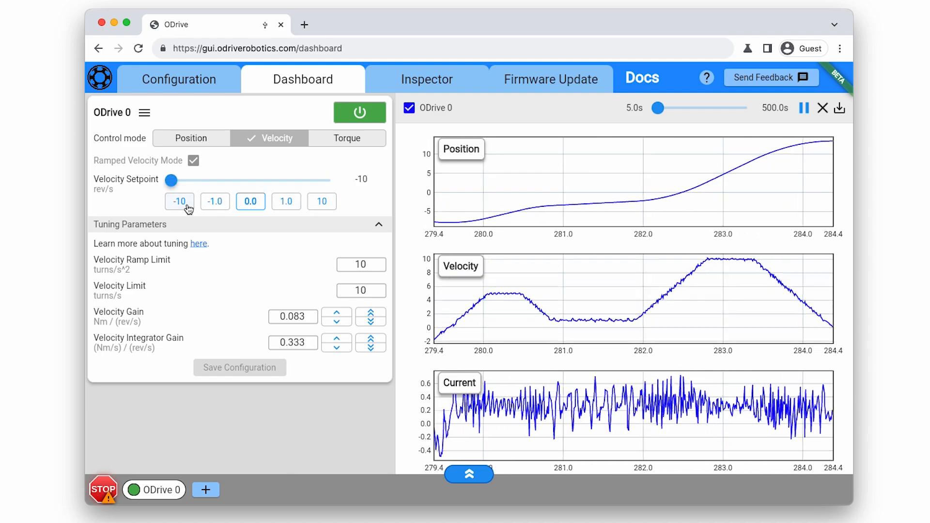